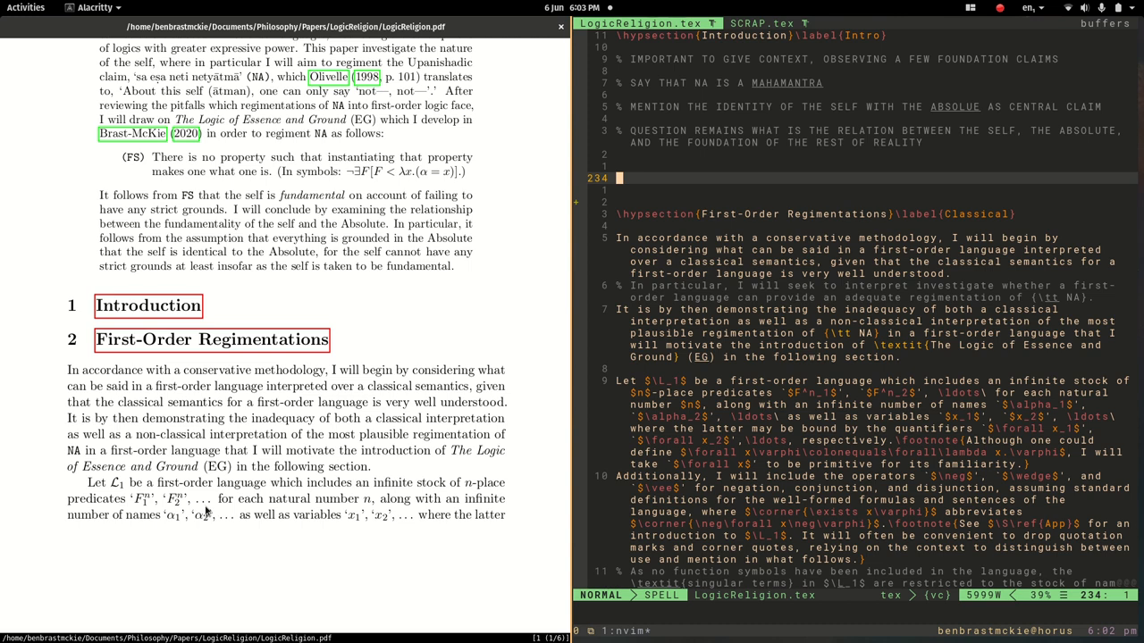
# Step: Type the formula [ ( \forall x \varphi \rightarrow \ldots ) ] on blank line 234
pyautogui.press('i')
pyautogui.write('[ () ')
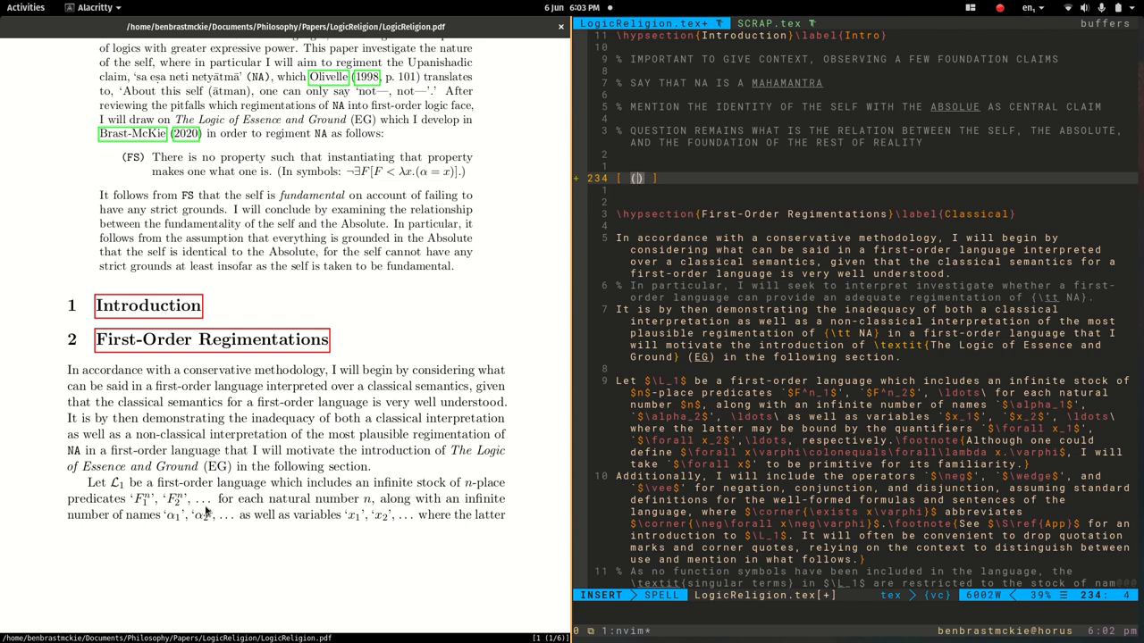
pyautogui.write('\\forall x')
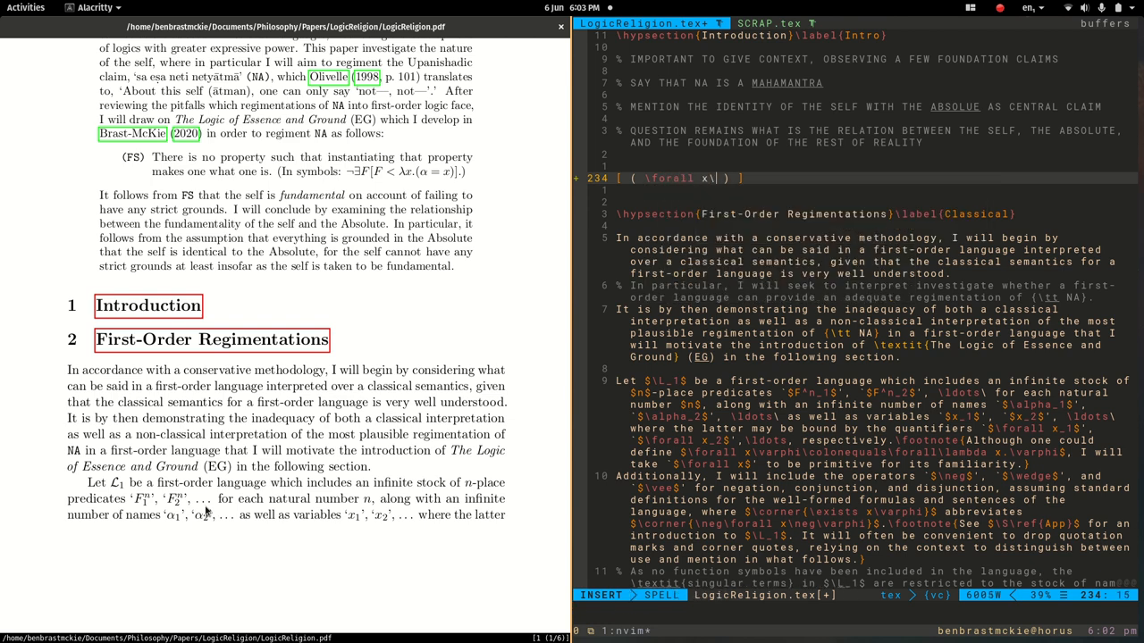
pyautogui.write('\\f')
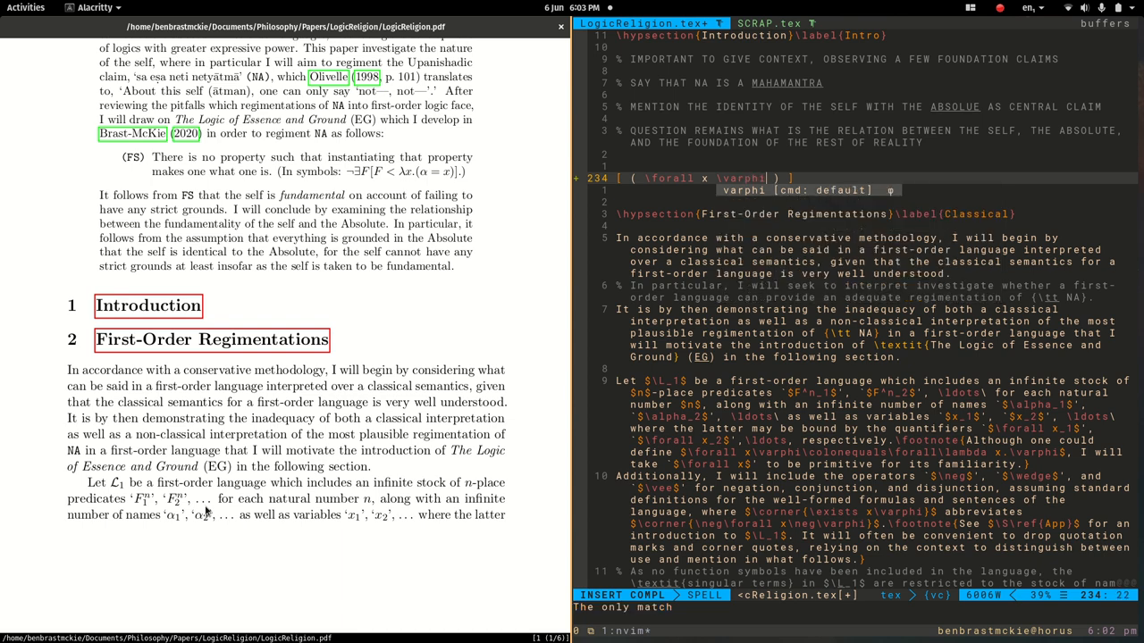
pyautogui.write('\\rightarrow')
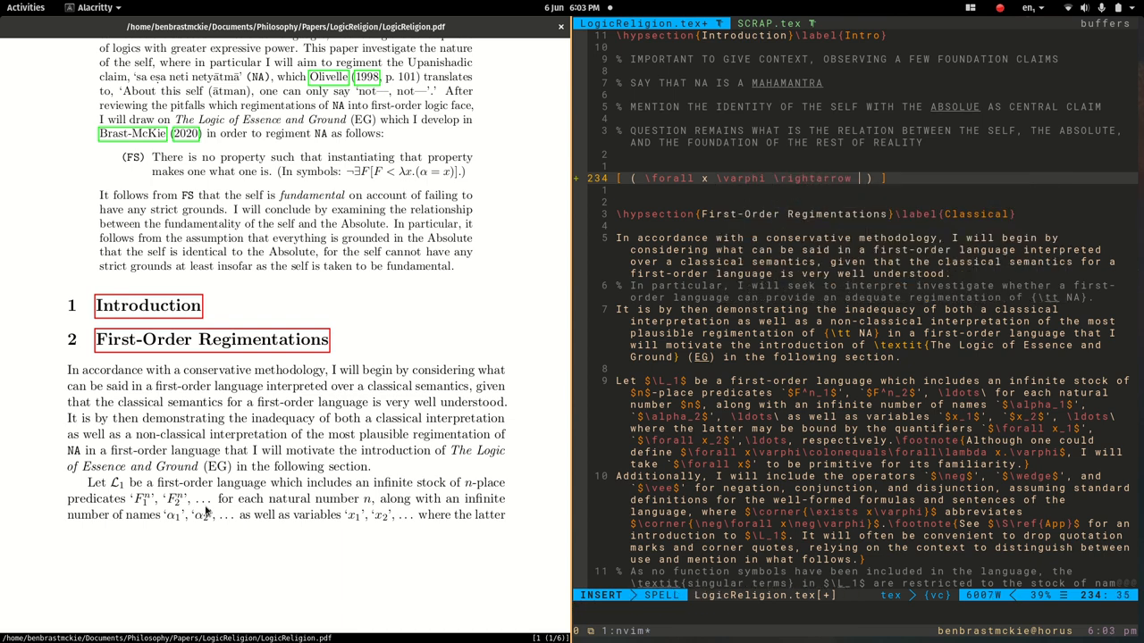
pyautogui.write('ldots')
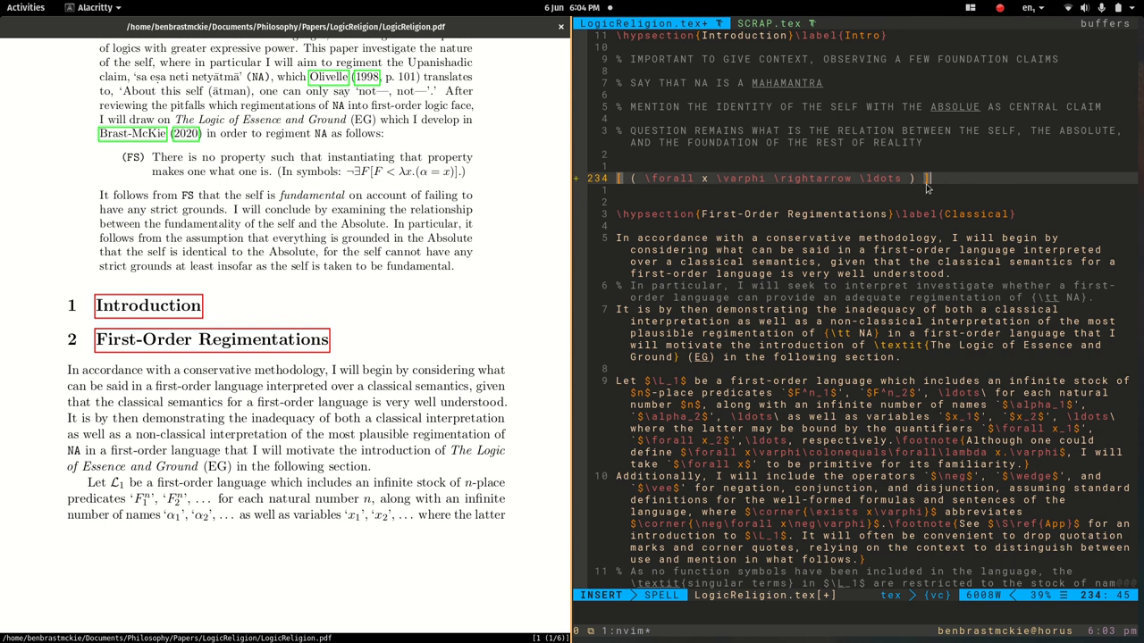
pyautogui.moveTo(962, 224)
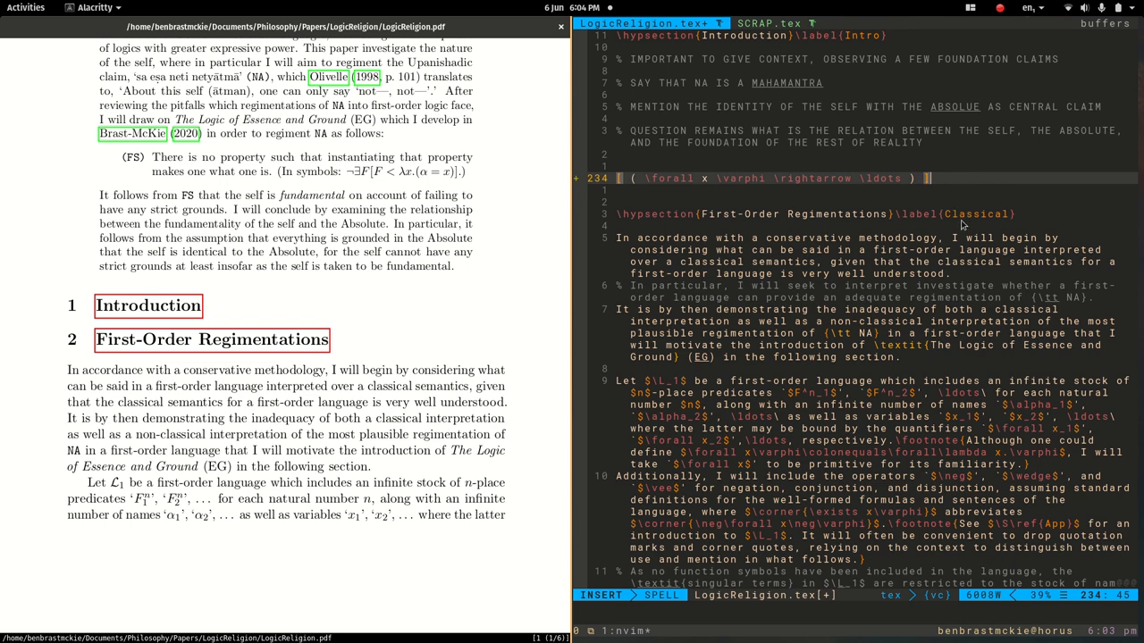
pyautogui.write(']')
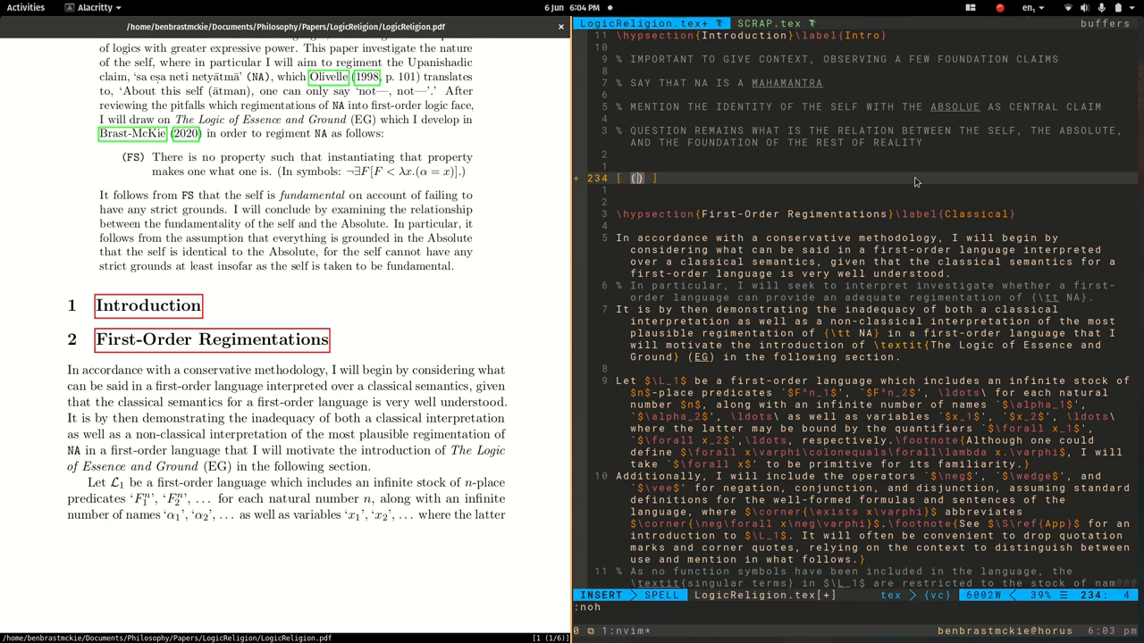
# Step: Retype a trial formula with \alpha and \rightarrow, then undo it back to a blank line
pyautogui.write('\\alpha')
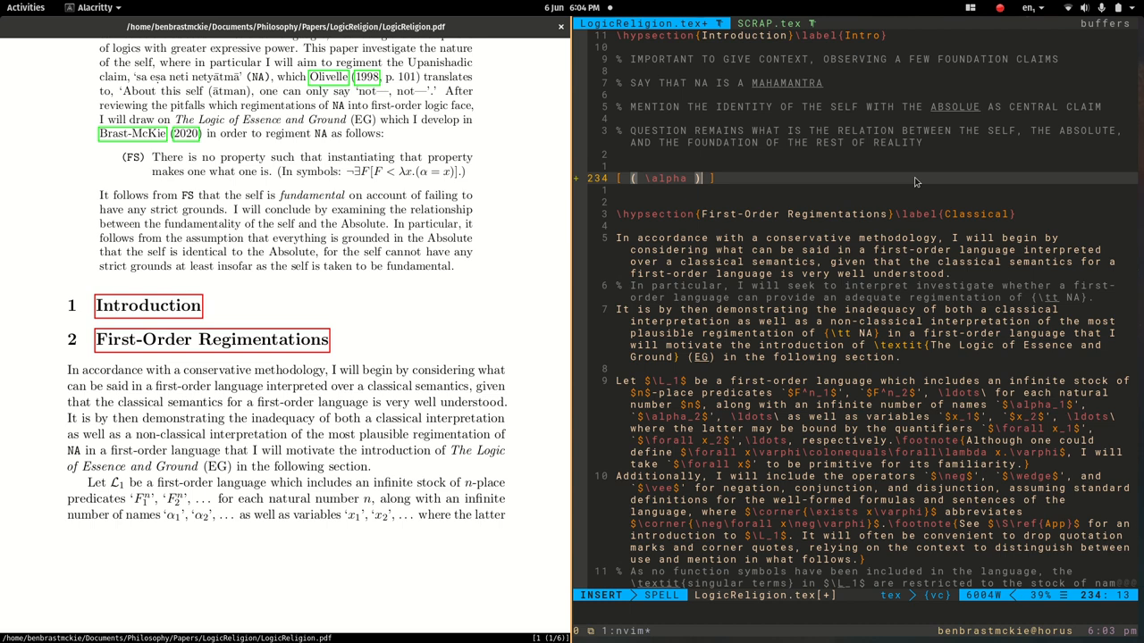
pyautogui.write('\\rightar')
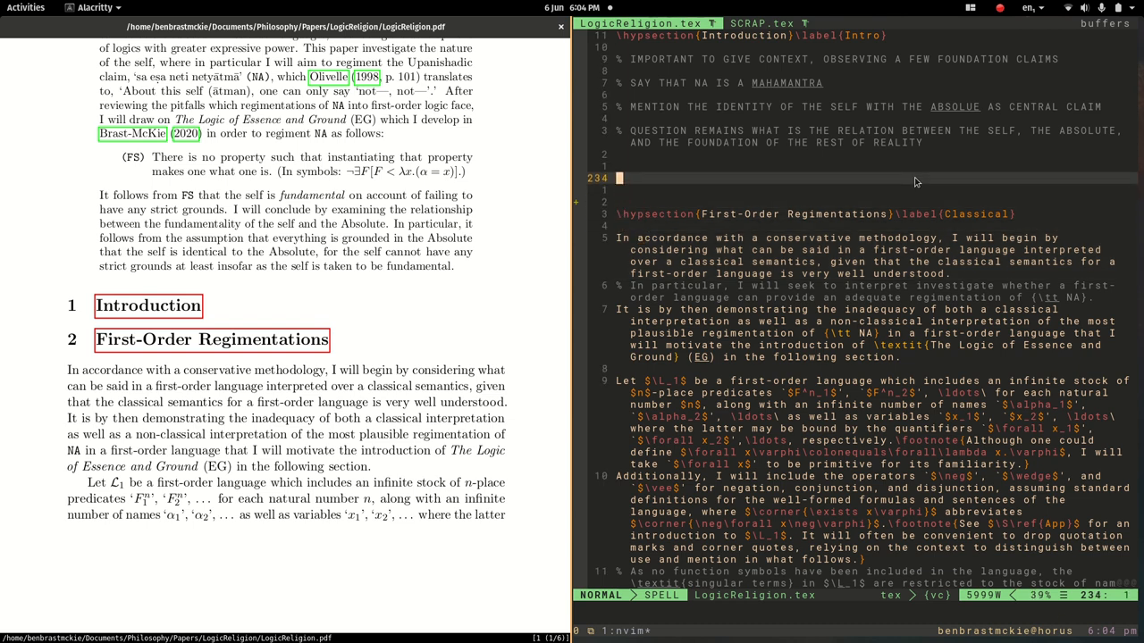
# Step: Type "This text is quoted: `word'" on the blank line and leave insert mode
pyautogui.press('i')
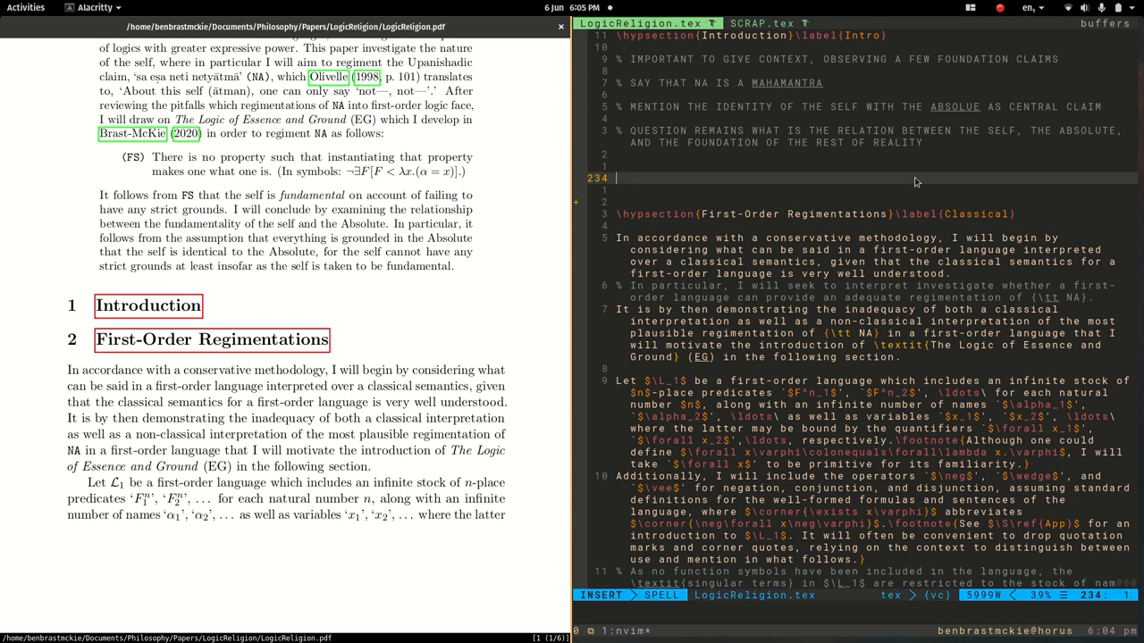
pyautogui.write('This text is quoted')
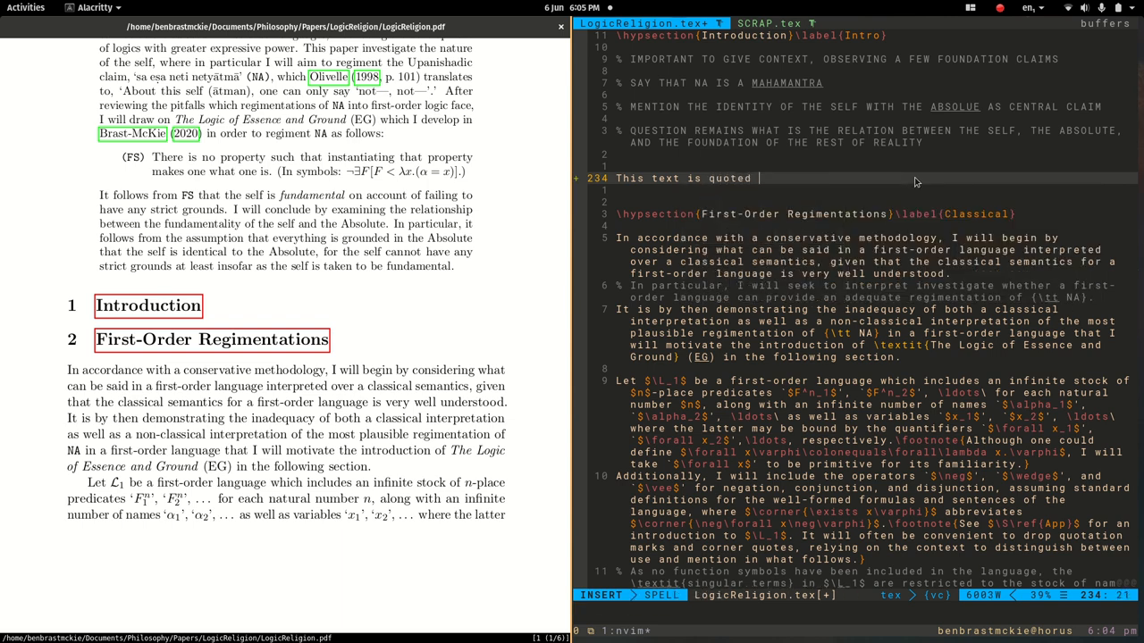
pyautogui.write(':')
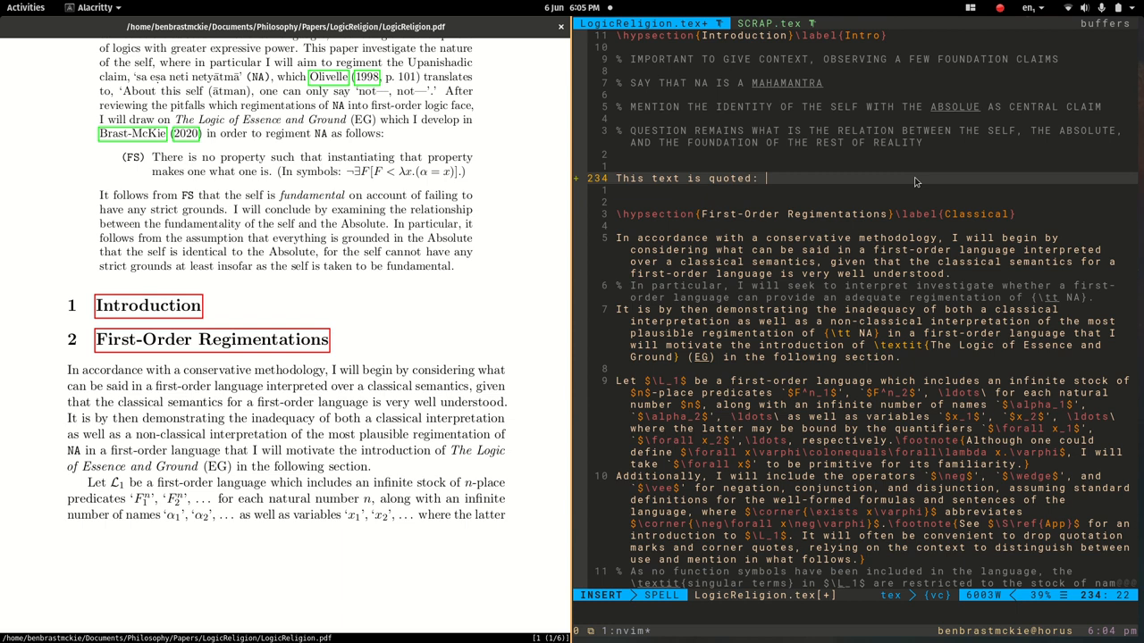
pyautogui.write("'")
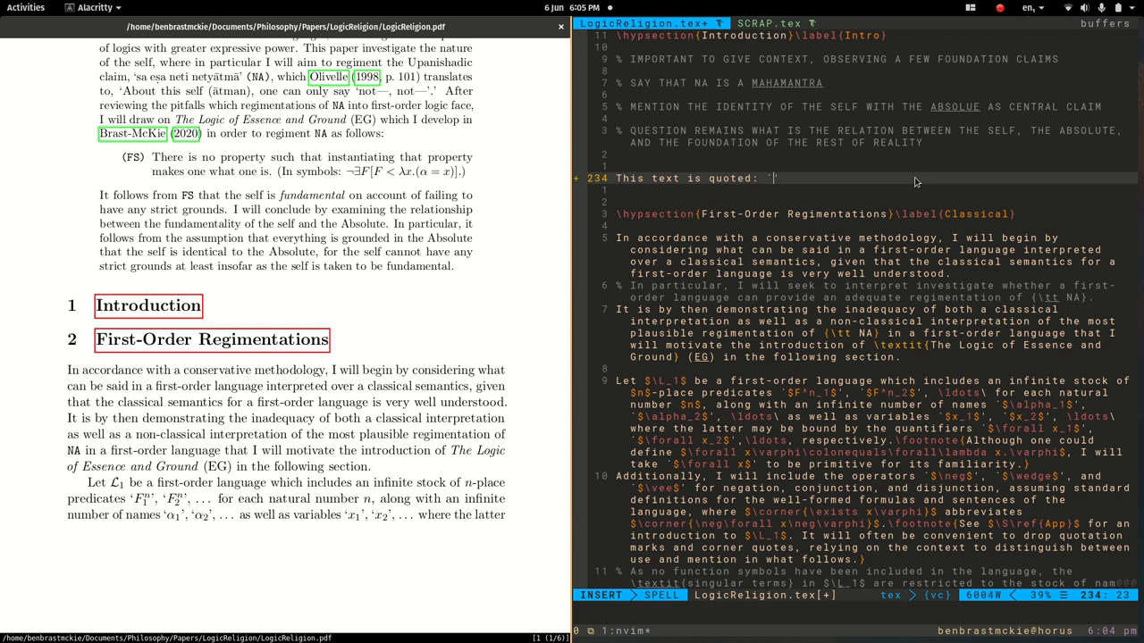
pyautogui.write('word')
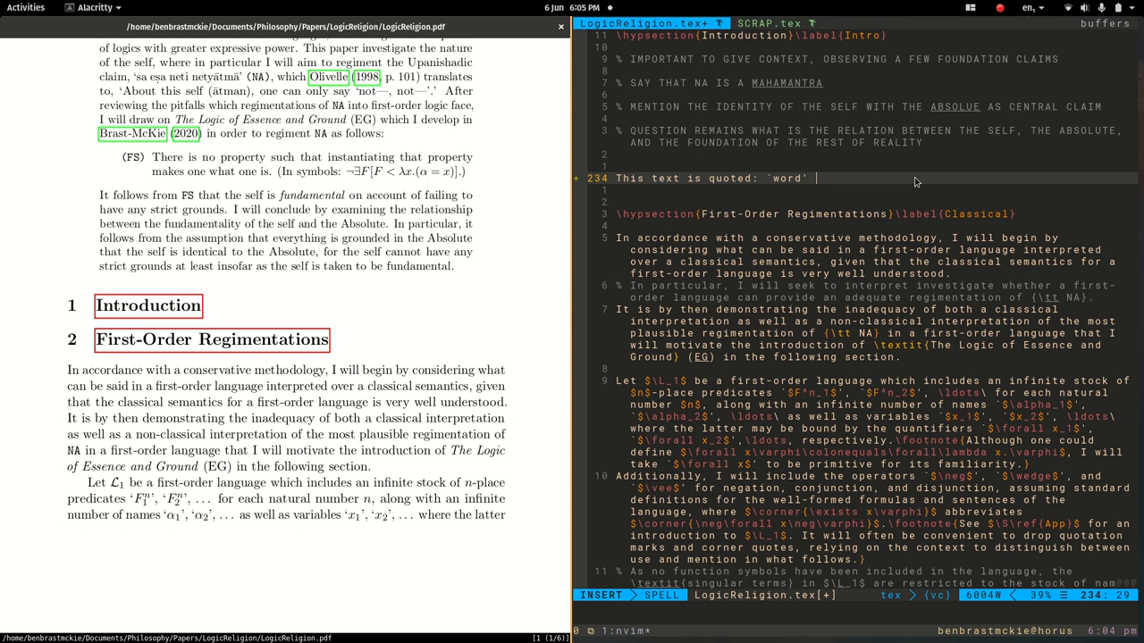
pyautogui.press('Escape')
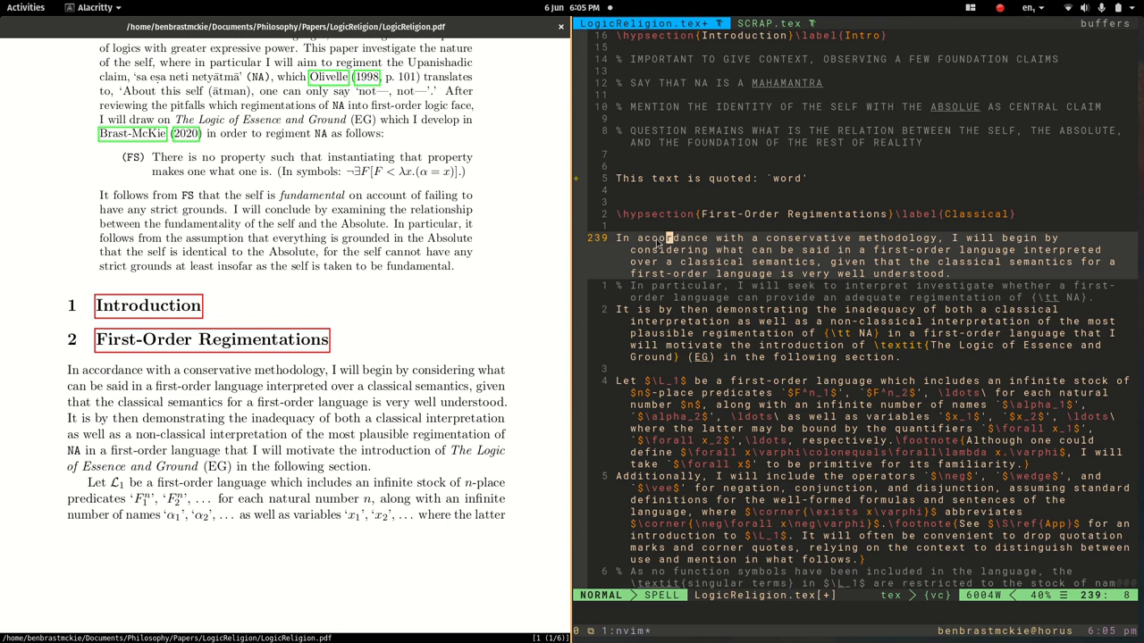
pyautogui.press('i')
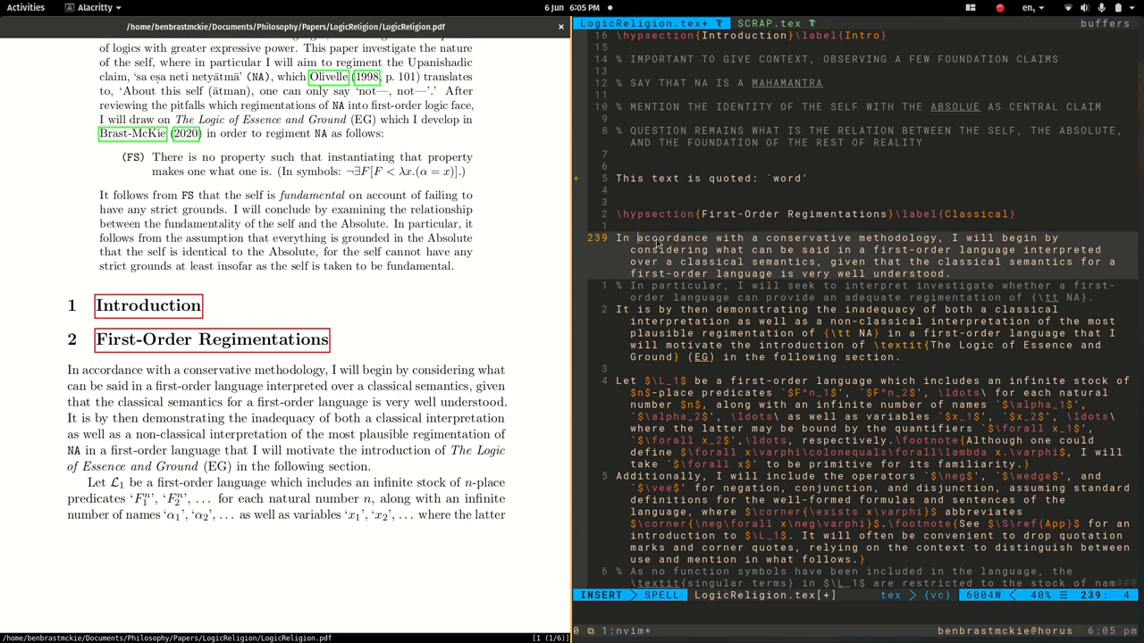
pyautogui.write('`')
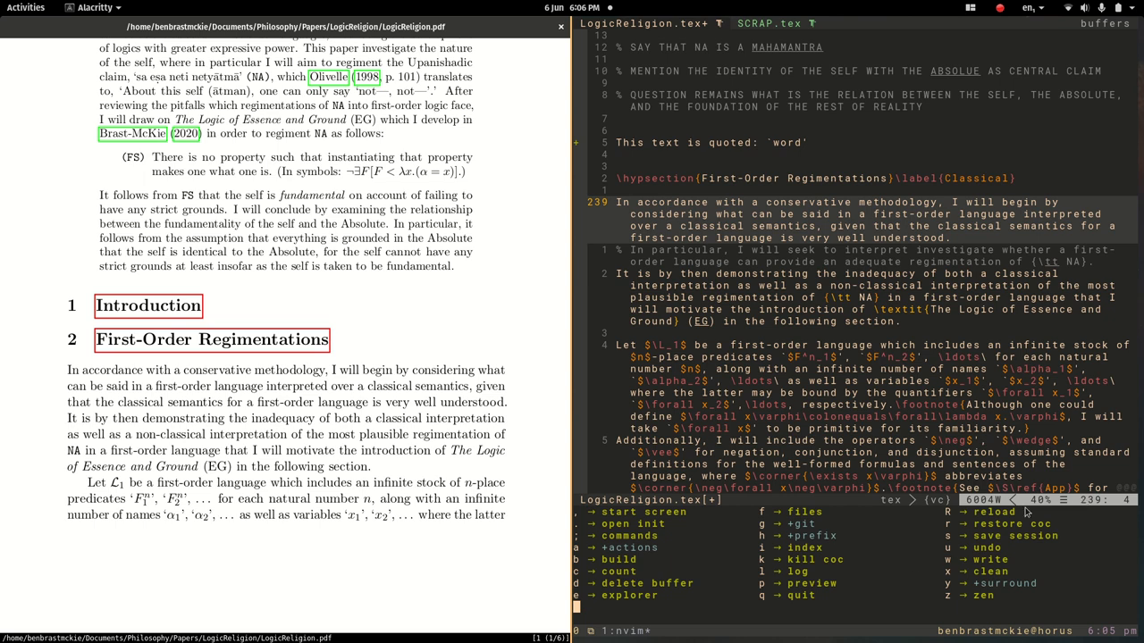
pyautogui.moveTo(951, 590)
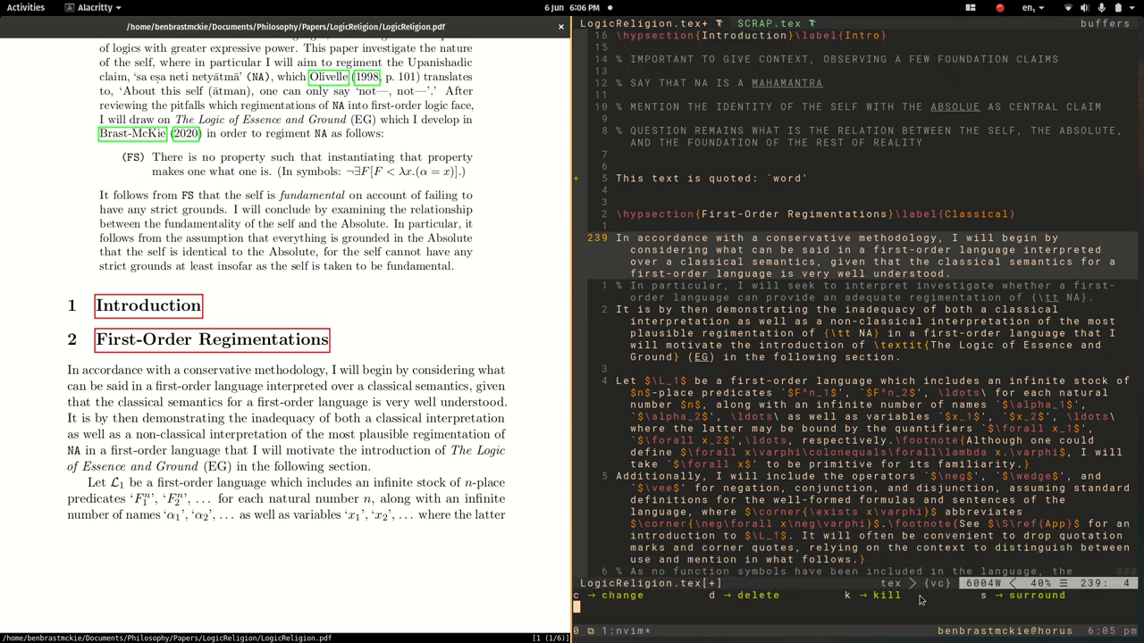
pyautogui.moveTo(999, 609)
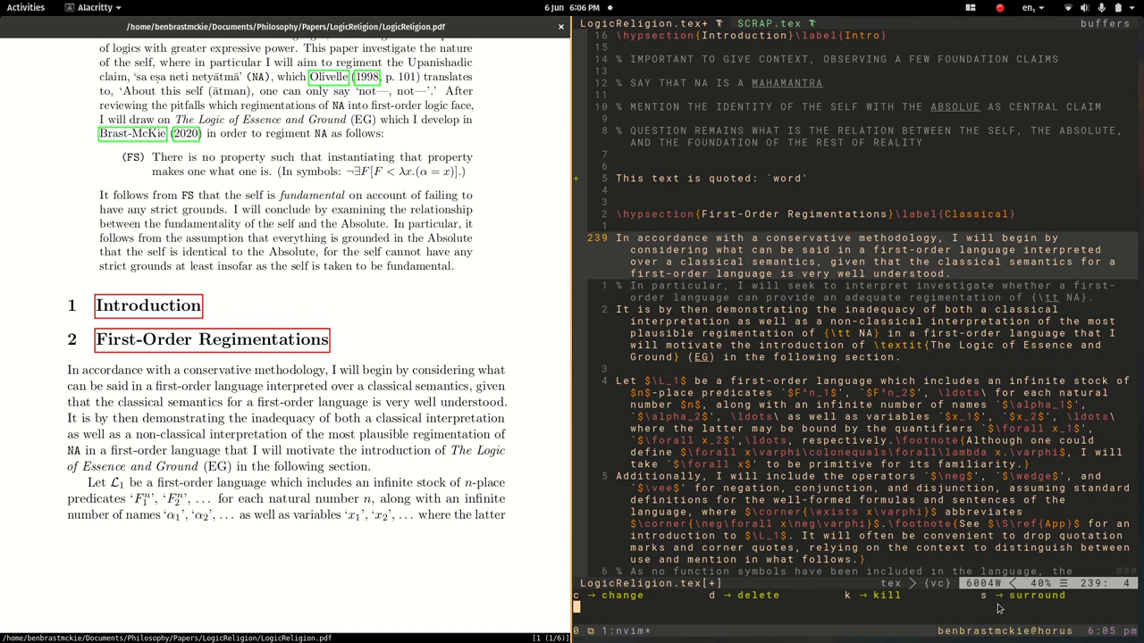
pyautogui.moveTo(1032, 480)
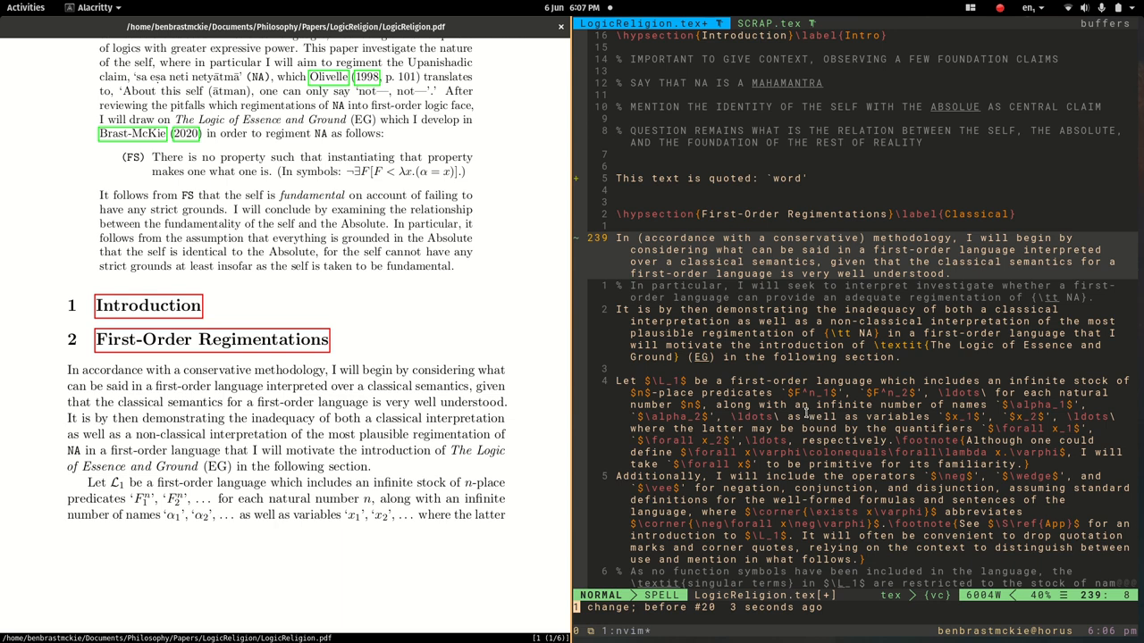
pyautogui.moveTo(806, 416)
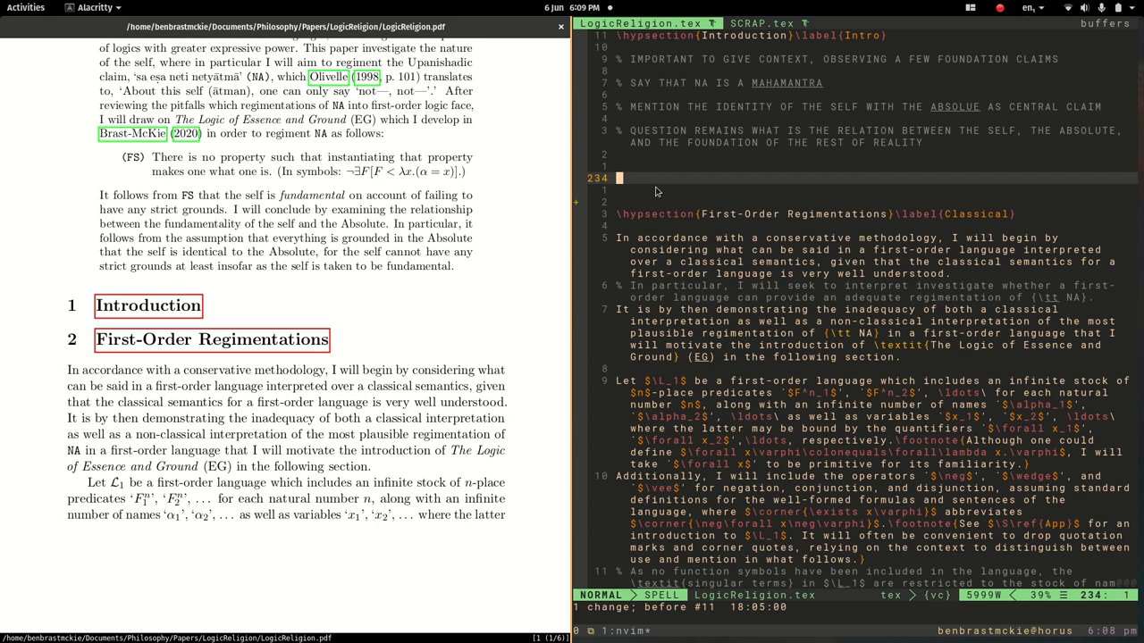
pyautogui.press('i')
pyautogui.write('This is a')
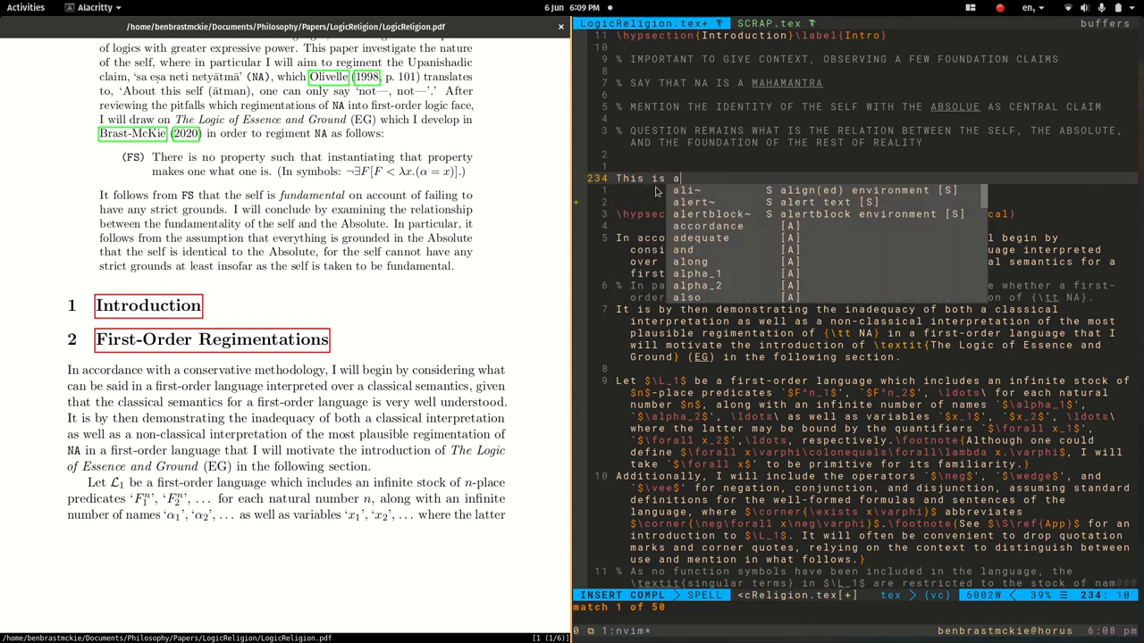
pyautogui.write('new sentence.')
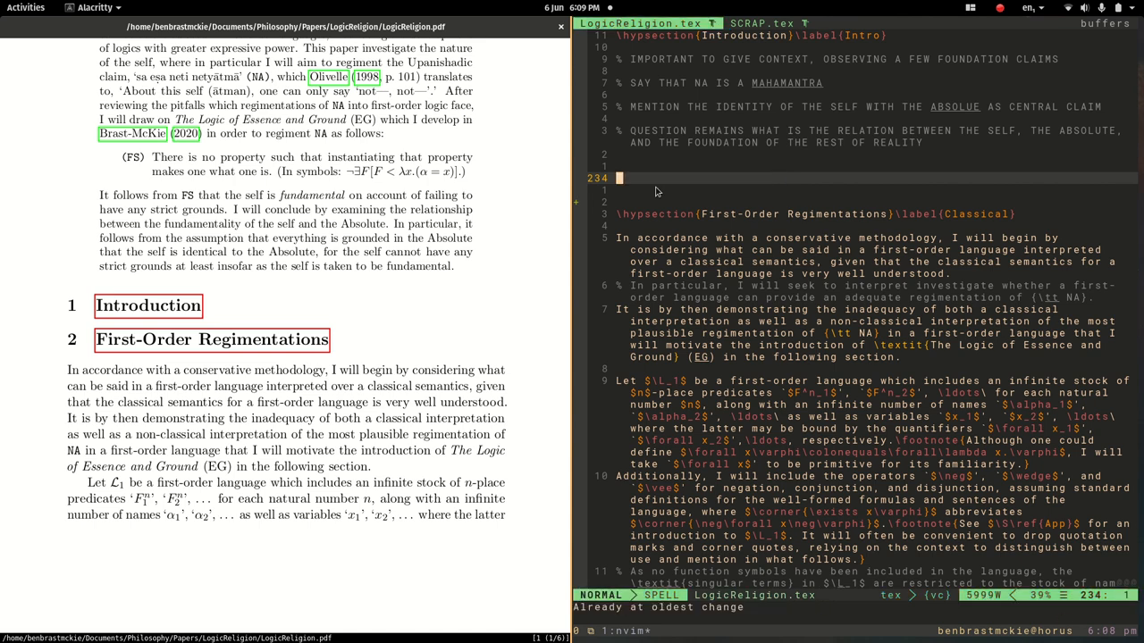
pyautogui.write('This is a new sentence.')
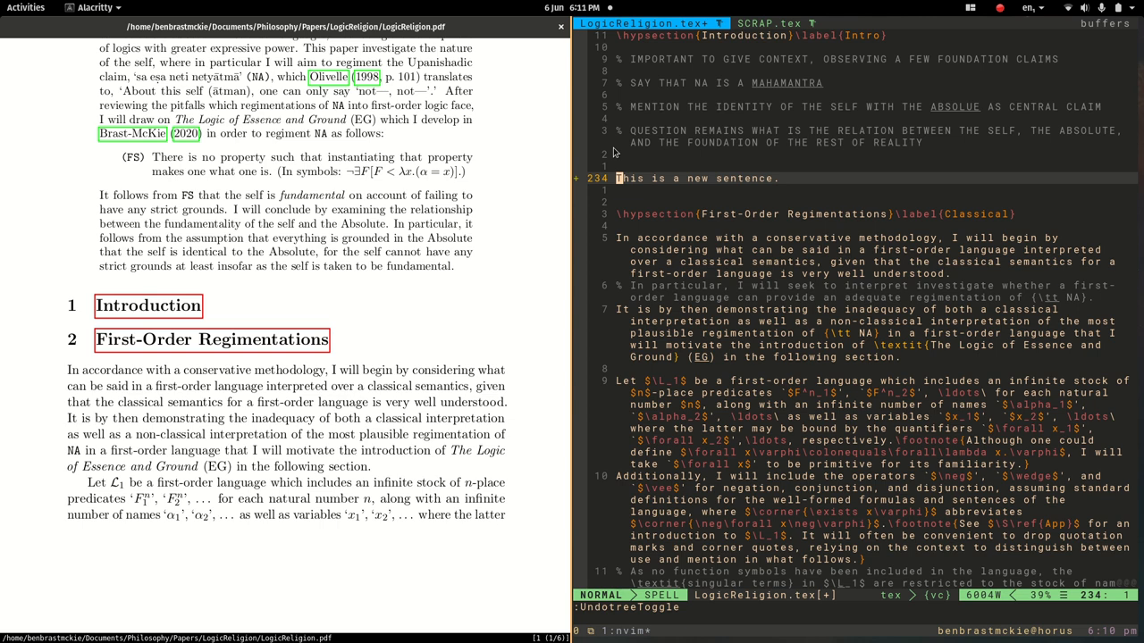
pyautogui.press('v')
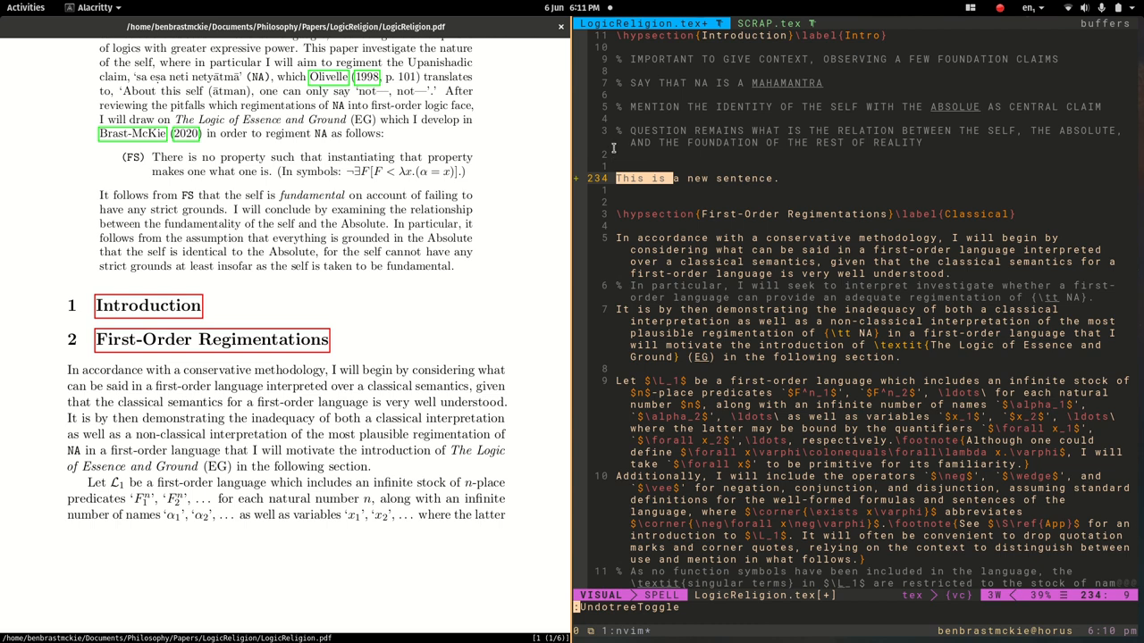
pyautogui.press('Escape')
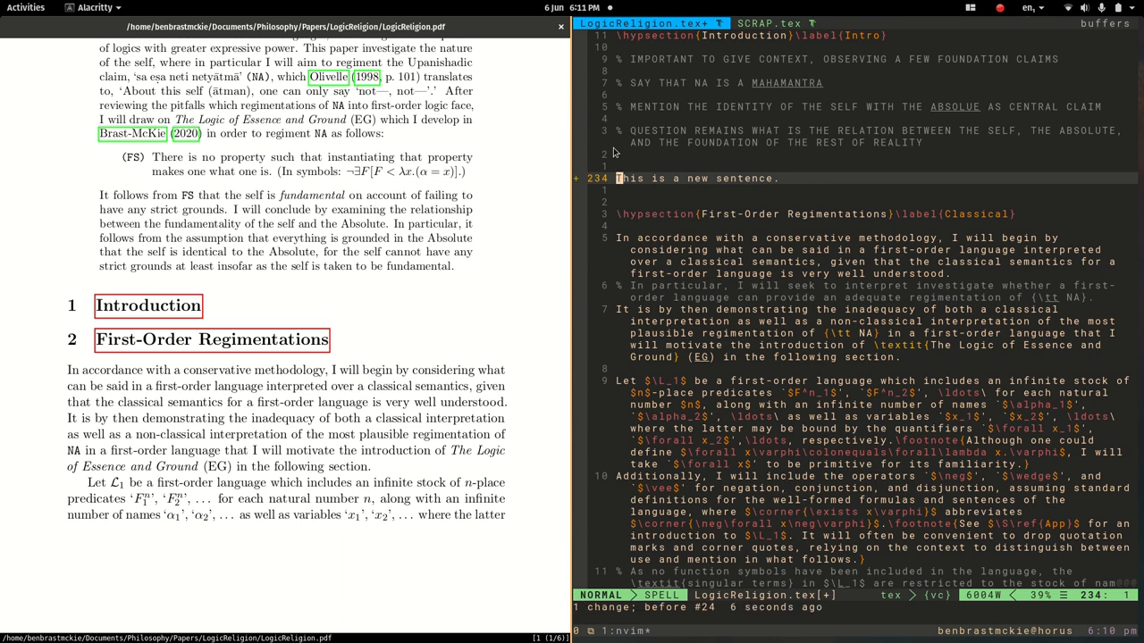
# Step: Select 'This is a new' and surround it with LaTeX `` '' quotes
pyautogui.press('V')
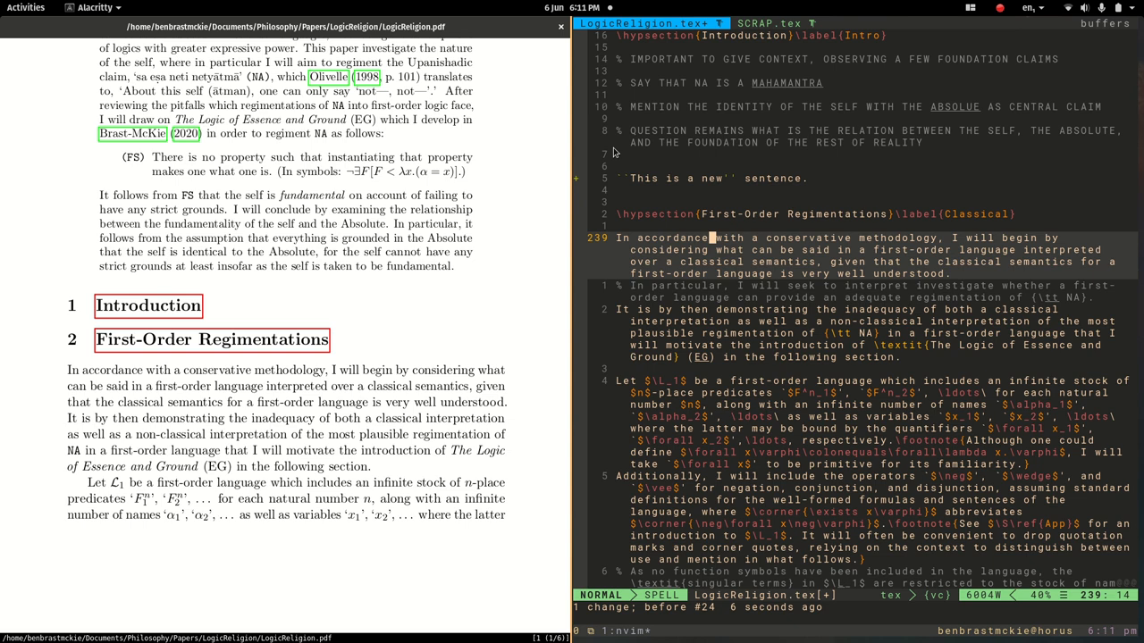
pyautogui.moveTo(740, 280)
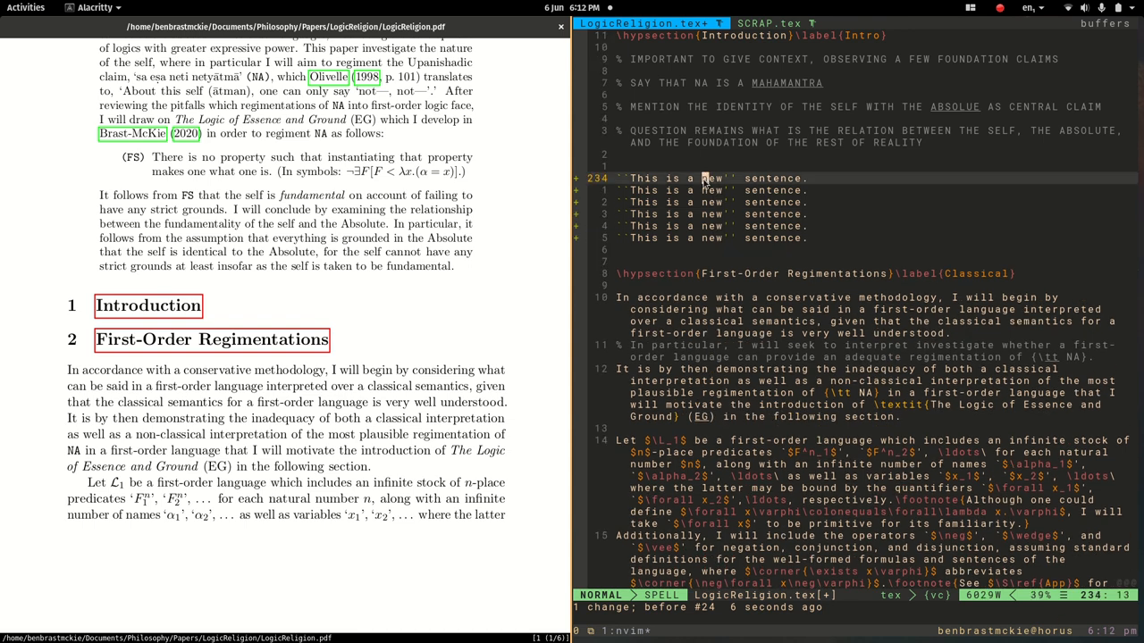
pyautogui.moveTo(870, 230)
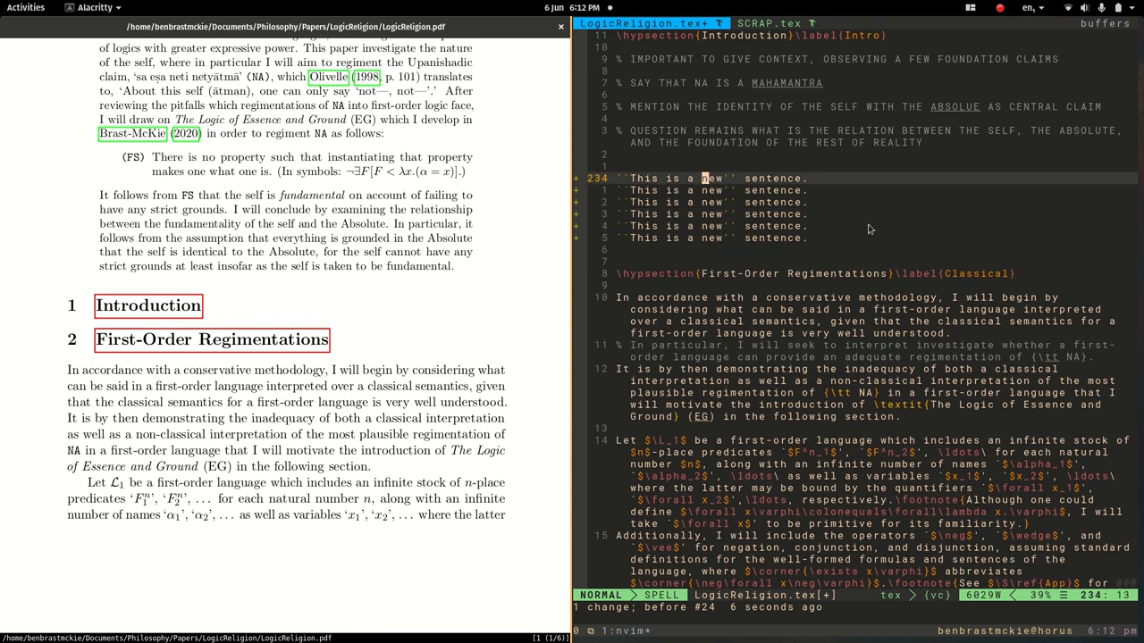
pyautogui.moveTo(719, 201)
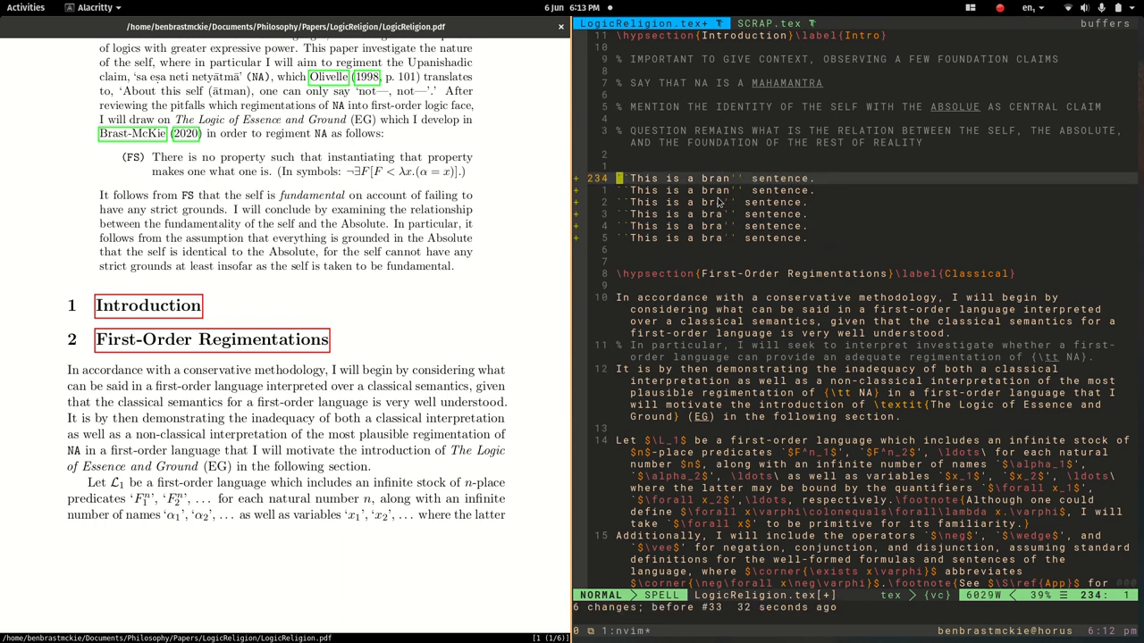
# Step: Finish typing 'new' across the multi-cursor demo lines to read 'brand new word'
pyautogui.write('new word')
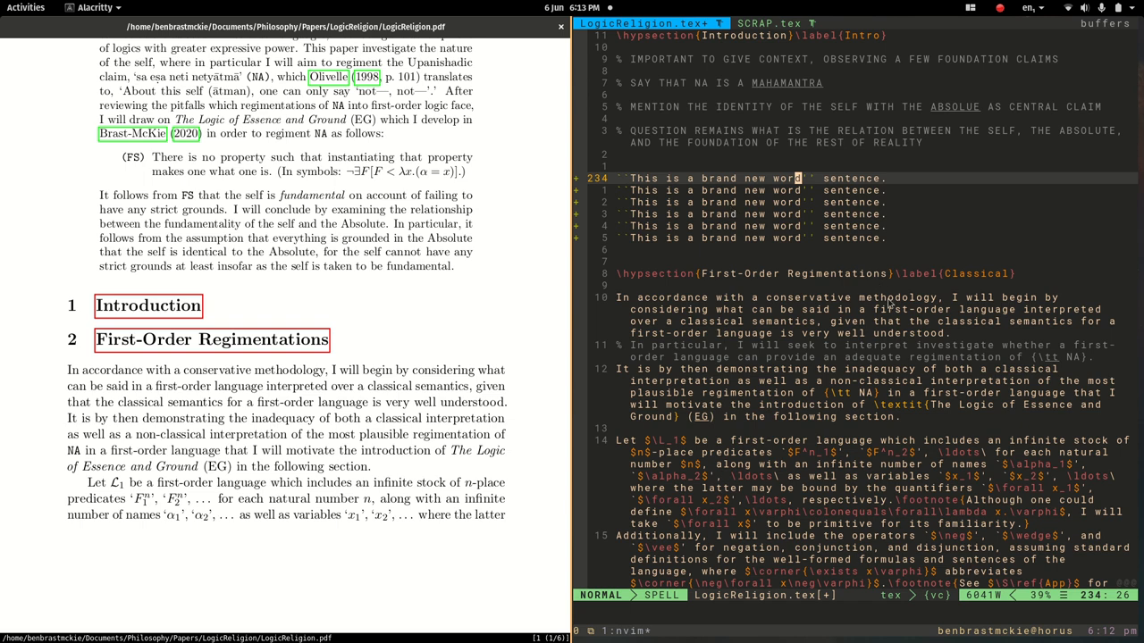
pyautogui.moveTo(889, 304)
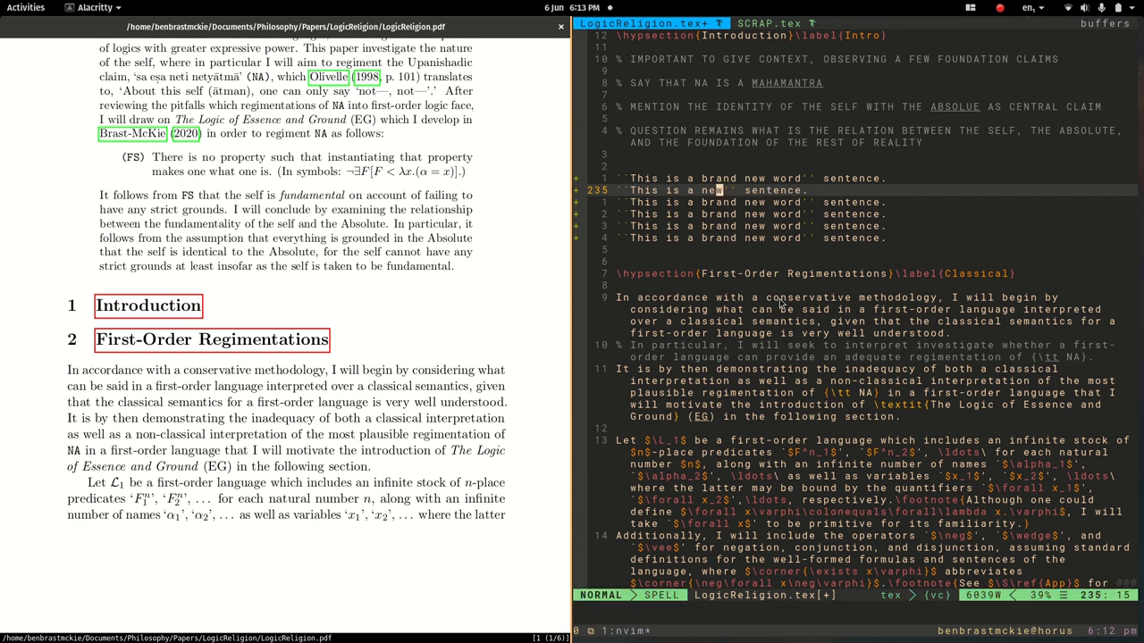
# Step: Insert and change text across demo lines via block-visual, producing ``Thwordis is a new'' sentence
pyautogui.press('i')
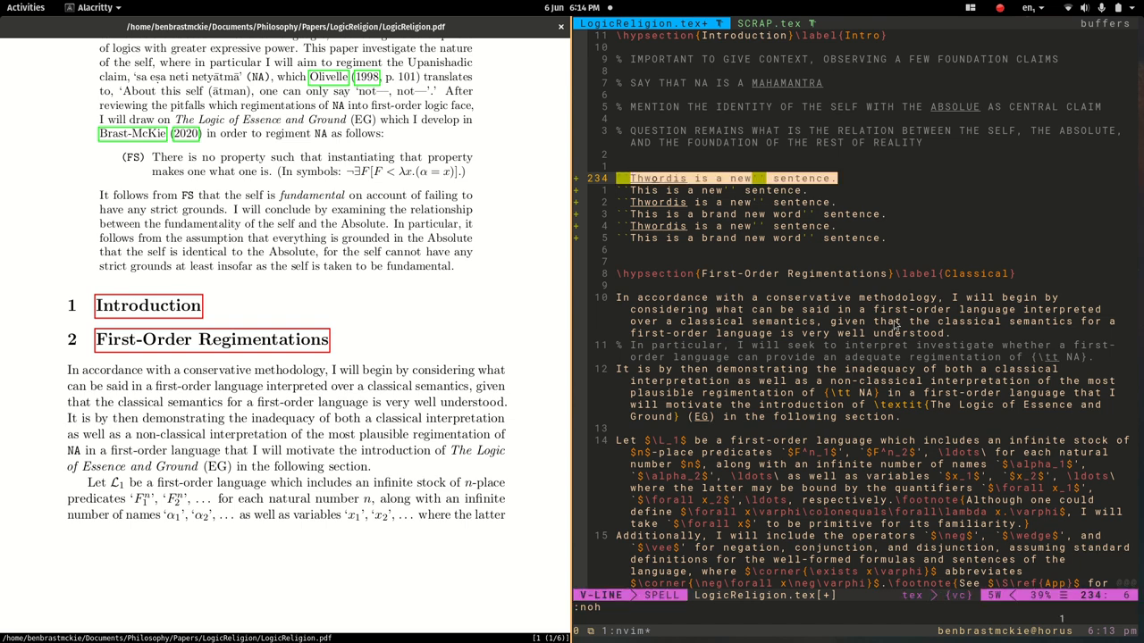
# Step: Delete the demo sentence lines above the First-Order Regimentations heading
pyautogui.press('Escape')
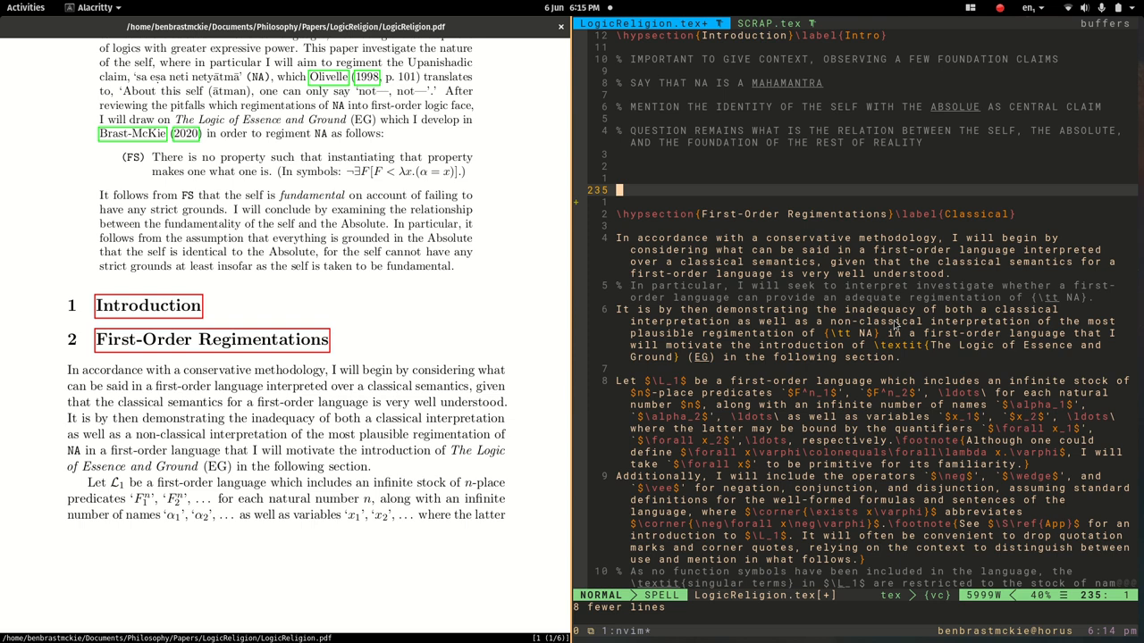
pyautogui.moveTo(895, 324)
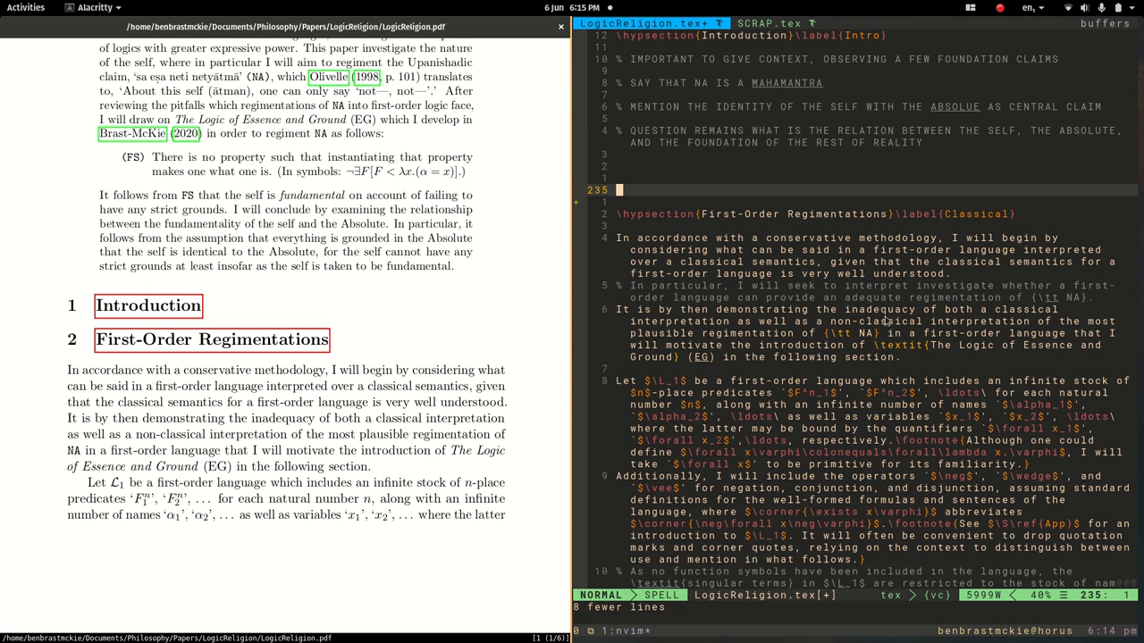